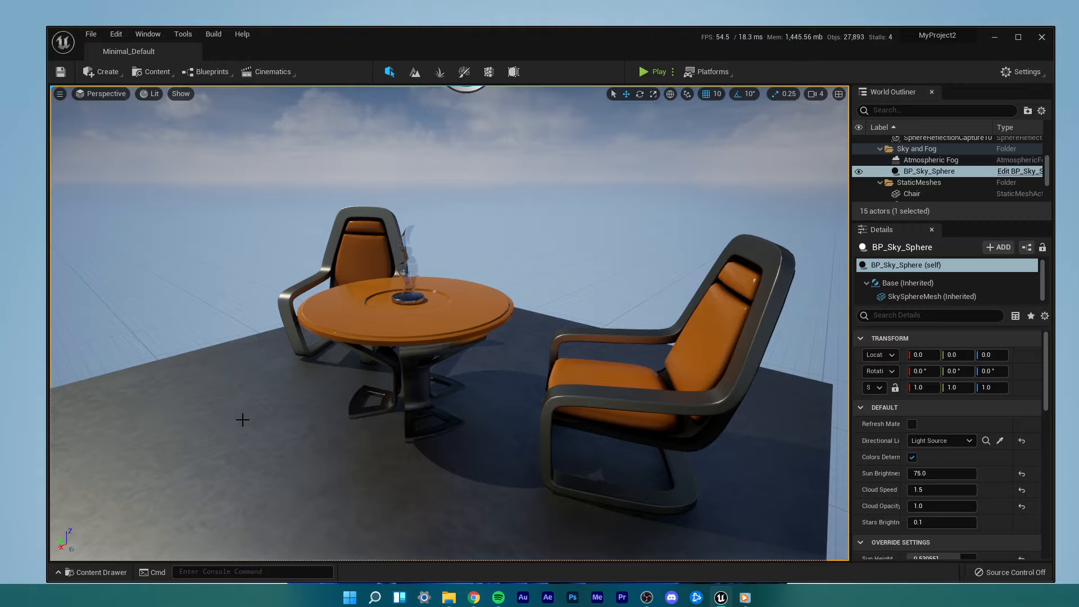
# Expand the Edit menu to reach the editor configuration commands.
pyautogui.click(115, 34)
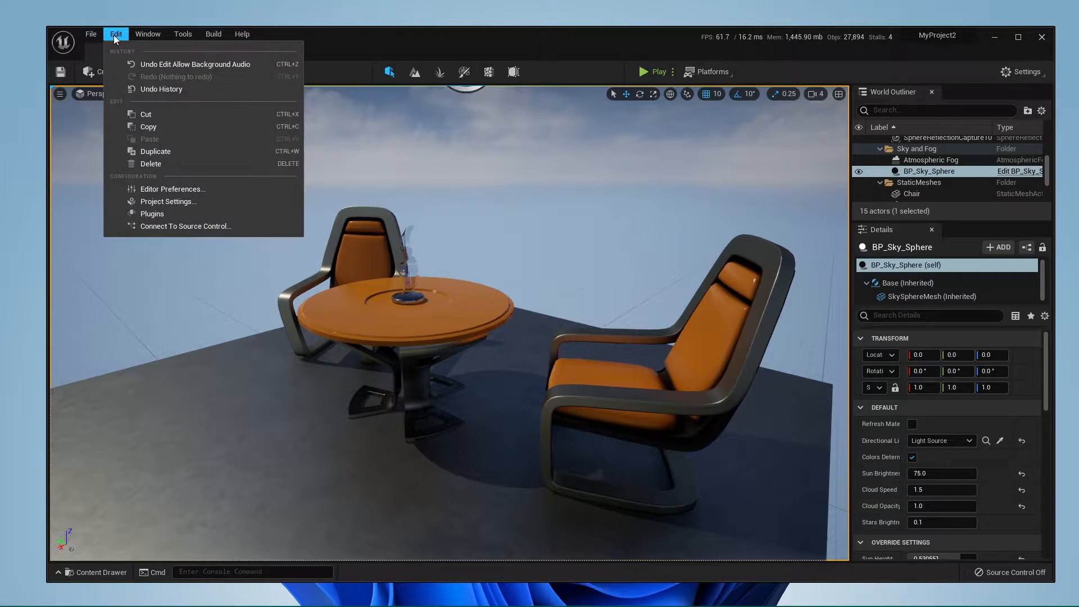
pyautogui.moveTo(173, 189)
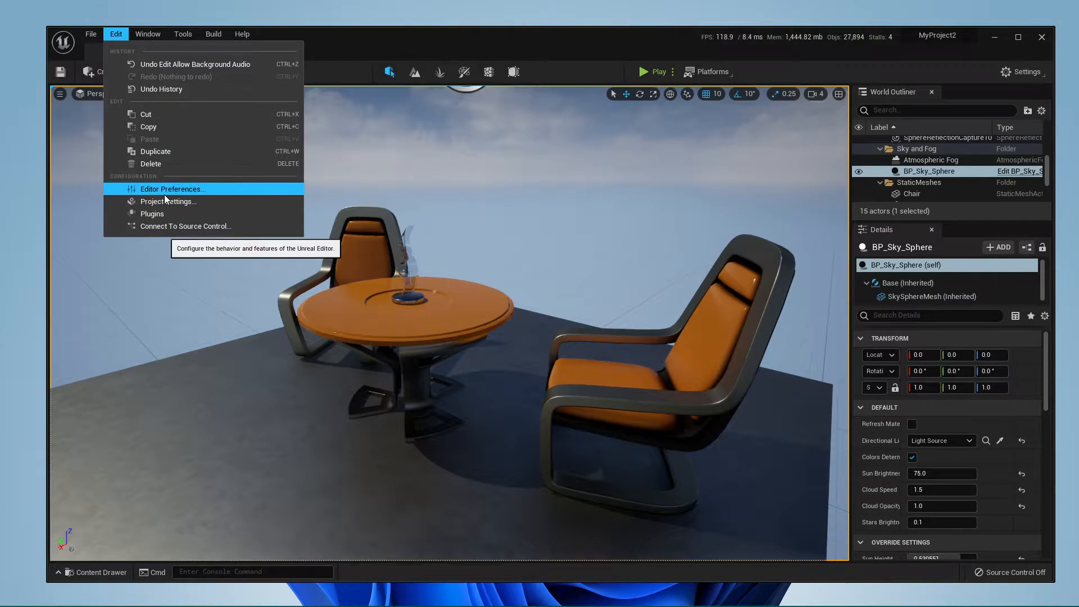
# Show Editor Preferences on Level Editor > Play with the Play In Editor group collapsed.
pyautogui.click(173, 189)
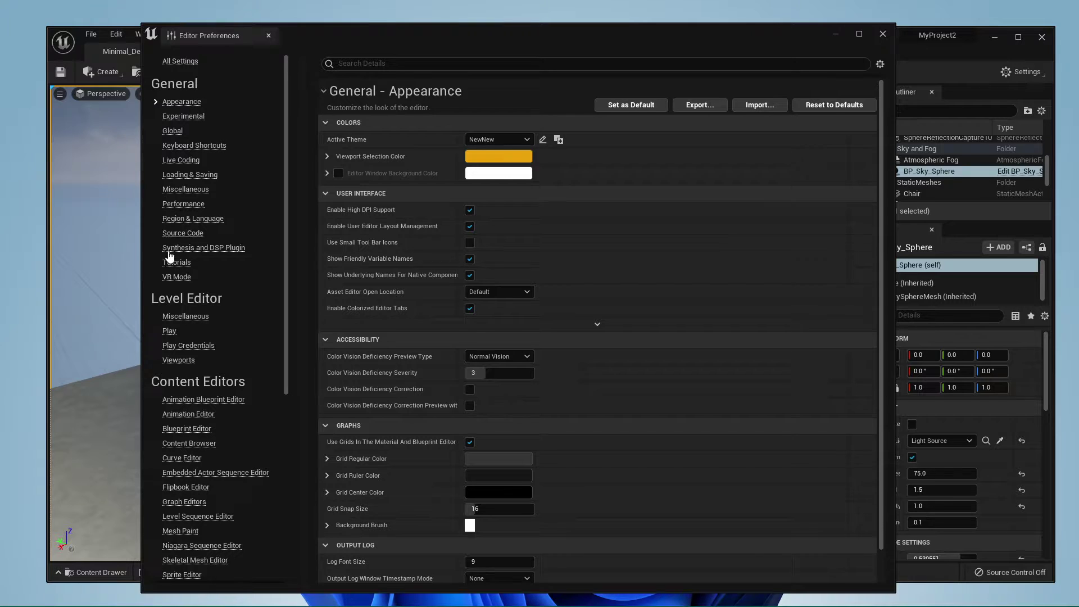
pyautogui.click(168, 330)
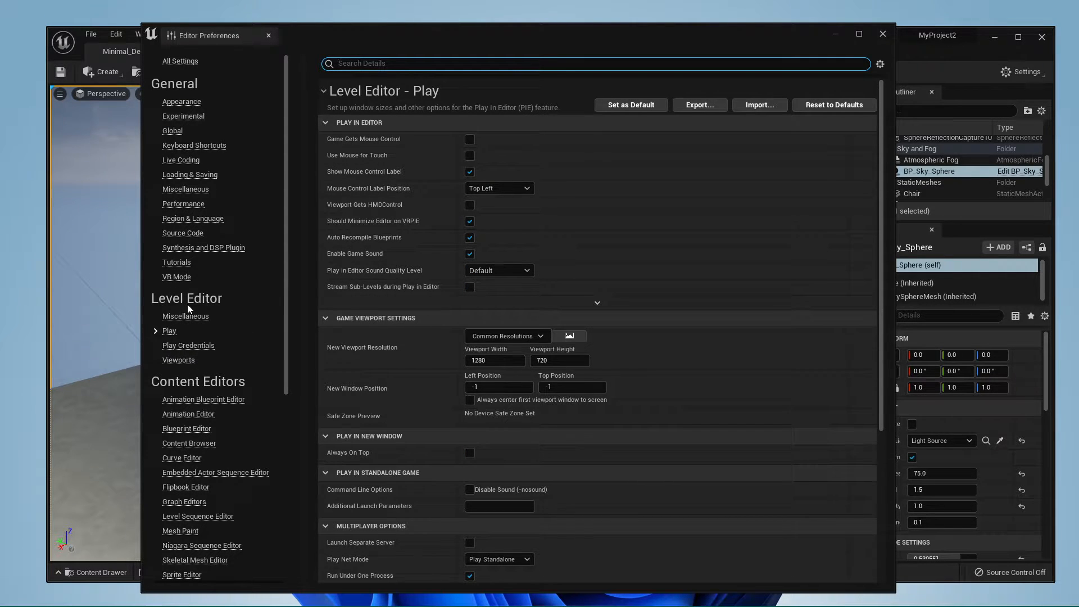
pyautogui.click(324, 123)
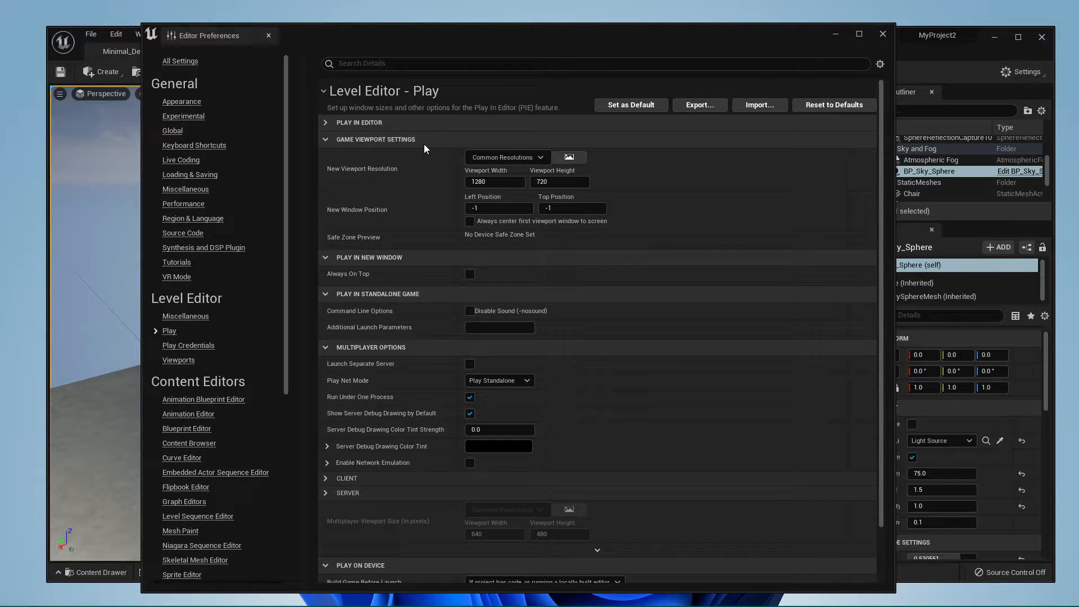
pyautogui.click(509, 157)
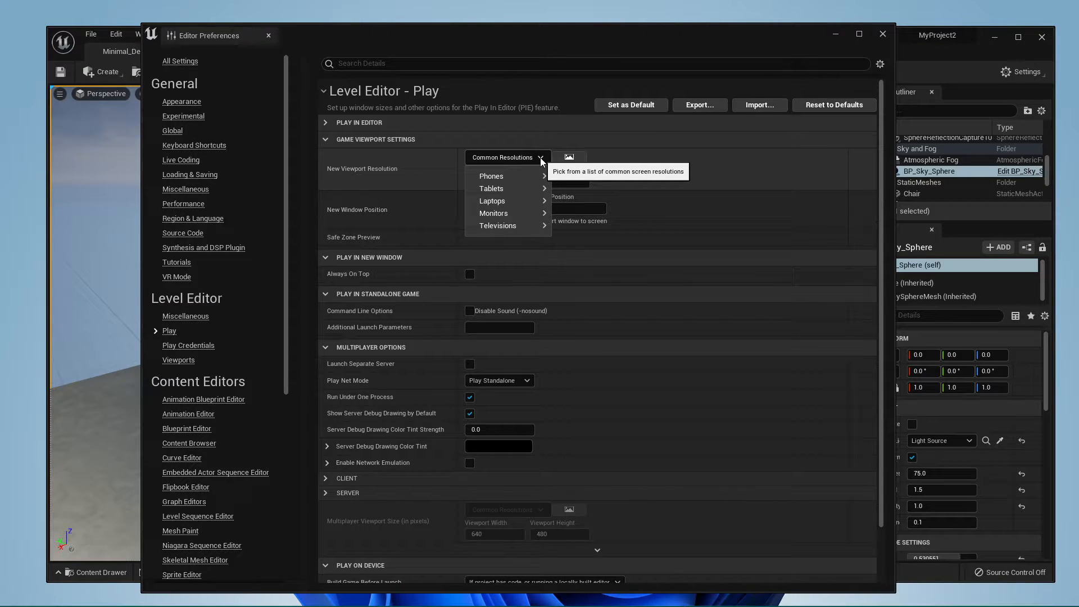
pyautogui.click(491, 175)
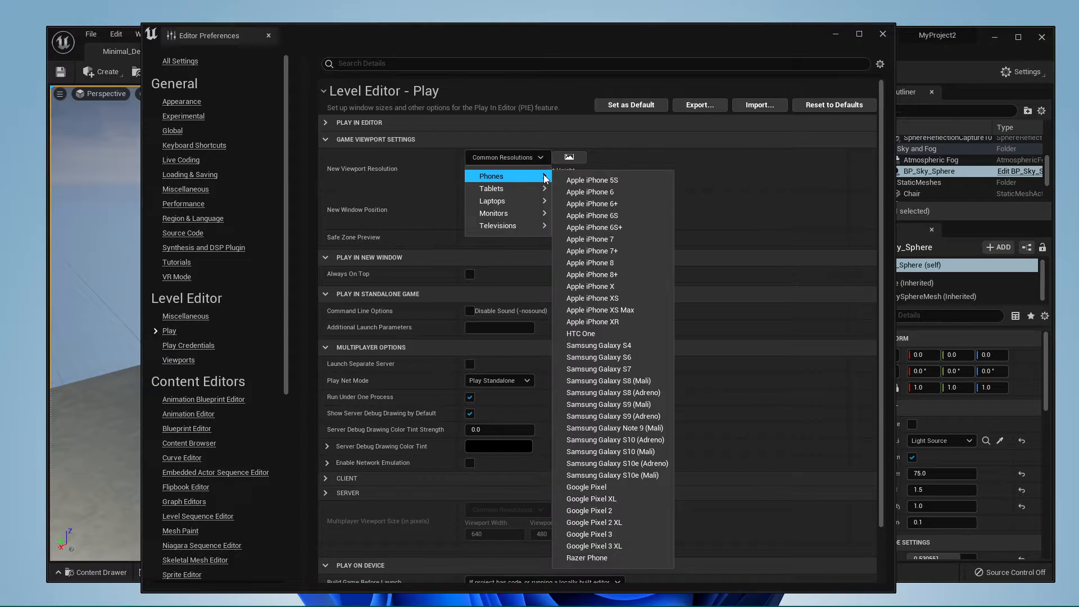
pyautogui.moveTo(492, 189)
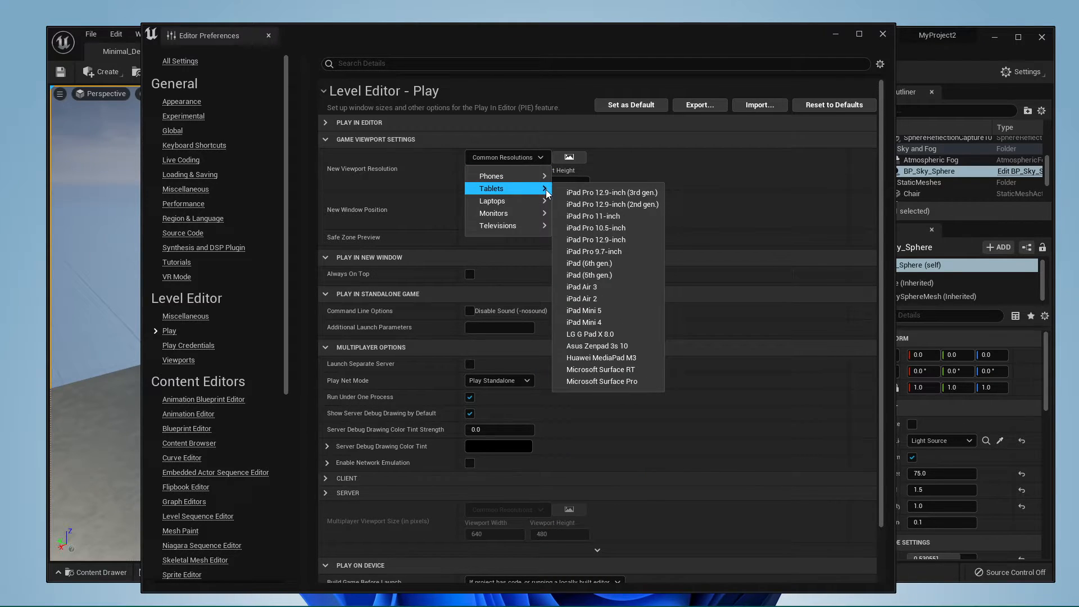
pyautogui.moveTo(507, 213)
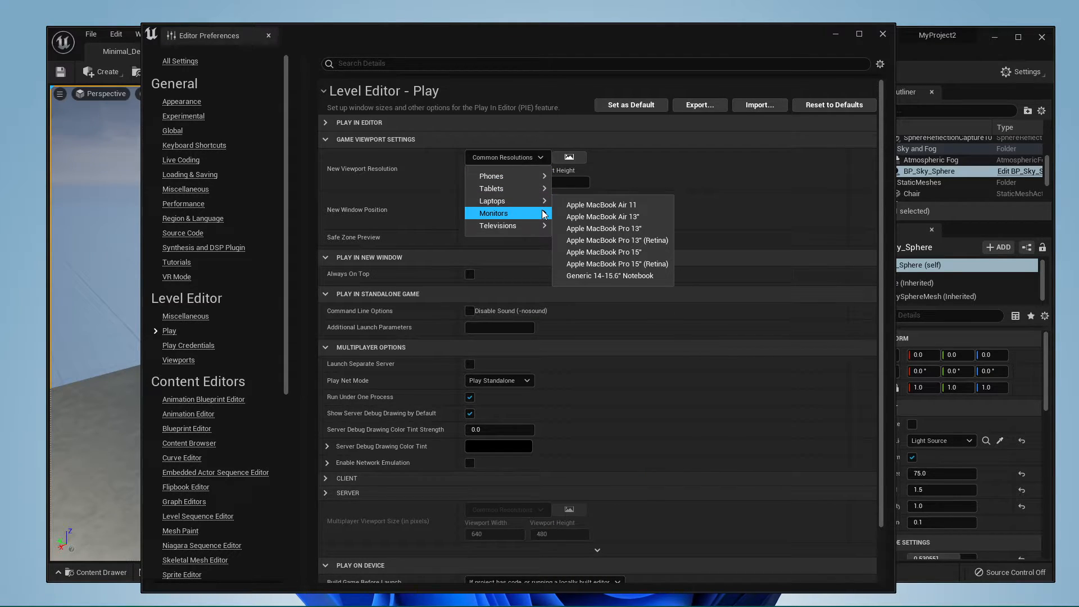
pyautogui.moveTo(506, 225)
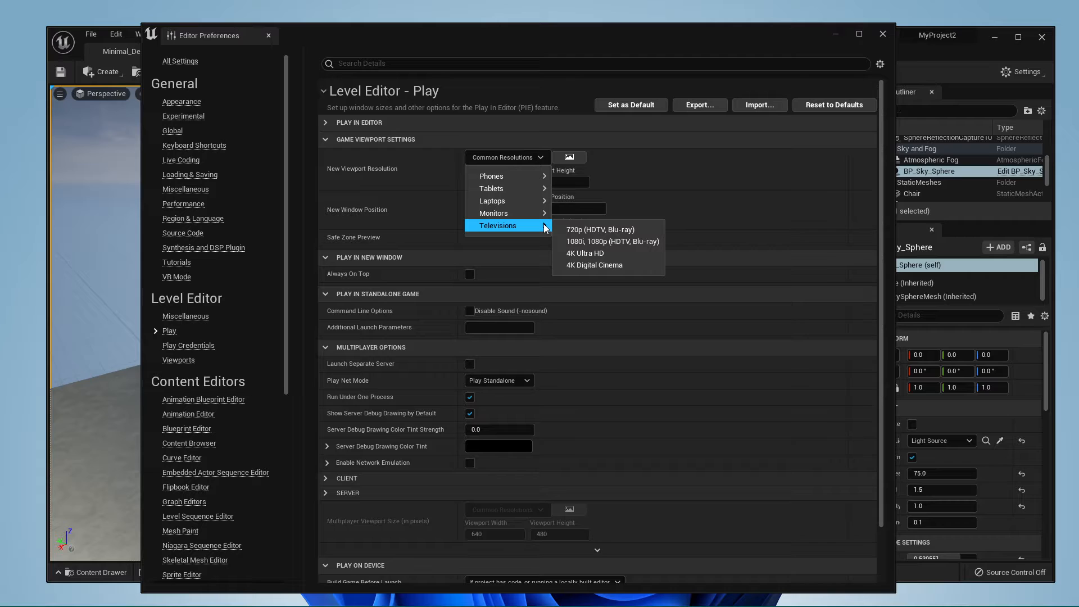
pyautogui.click(600, 229)
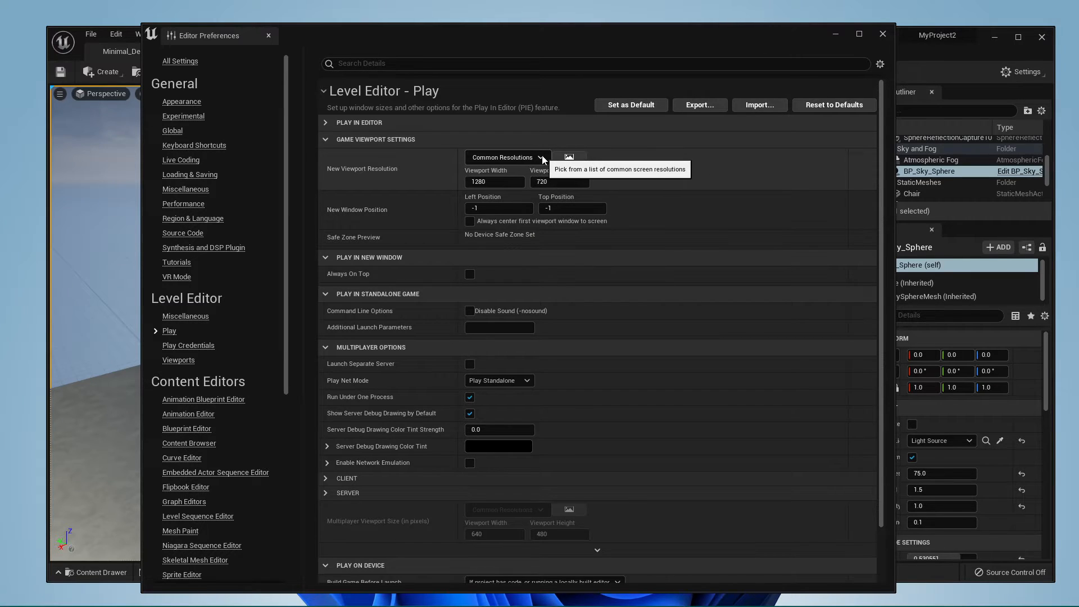
# Set the viewport to 640 x 1136, enable 'Always center first viewport window to screen', and revisit Common Resolutions.
pyautogui.click(495, 182)
pyautogui.write('710')
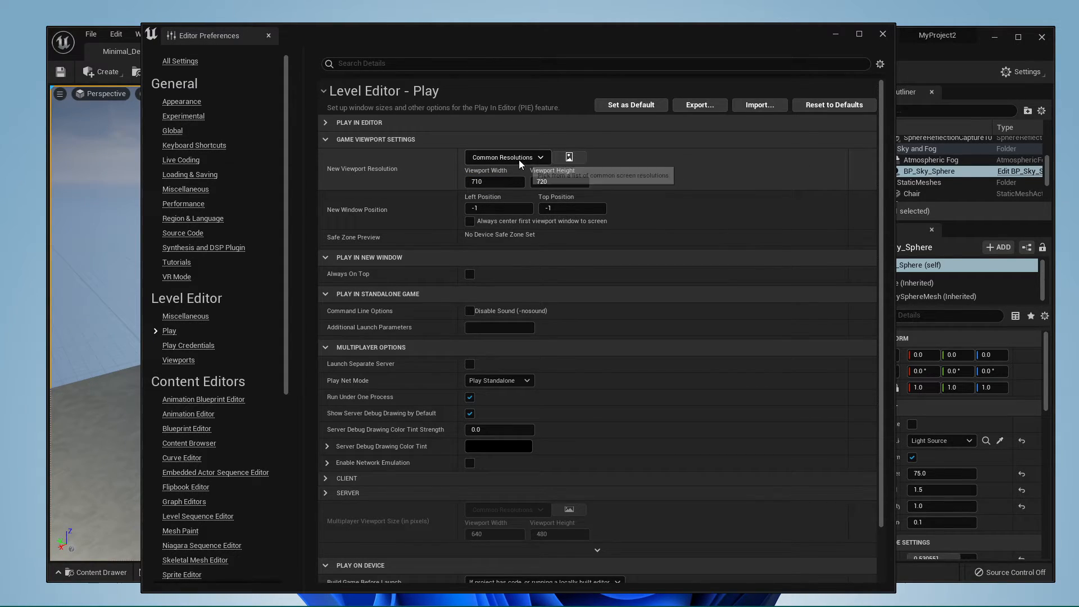
pyautogui.moveTo(470, 220)
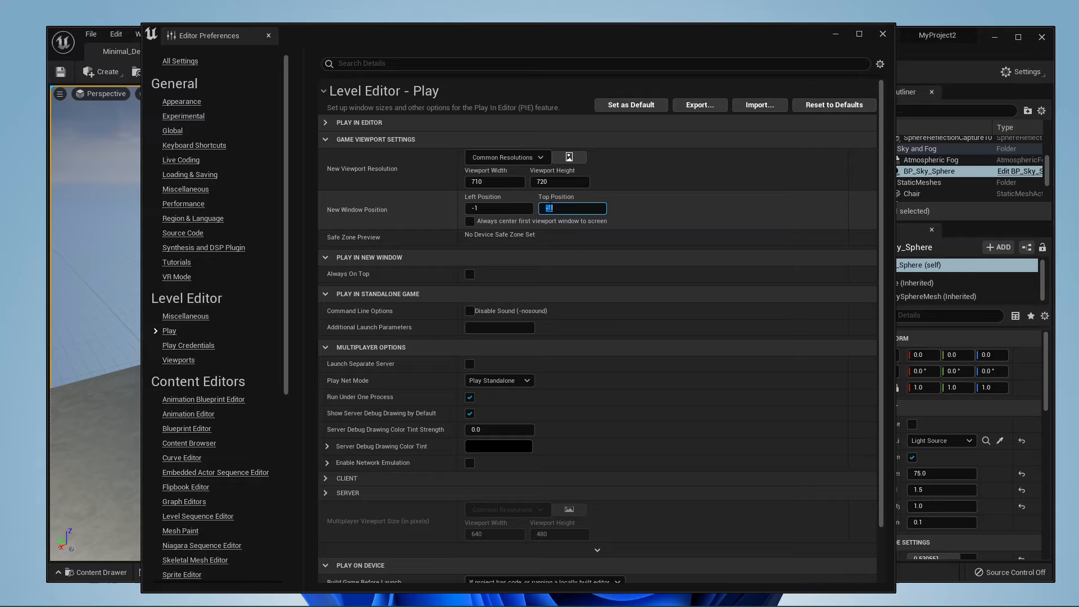
pyautogui.click(469, 222)
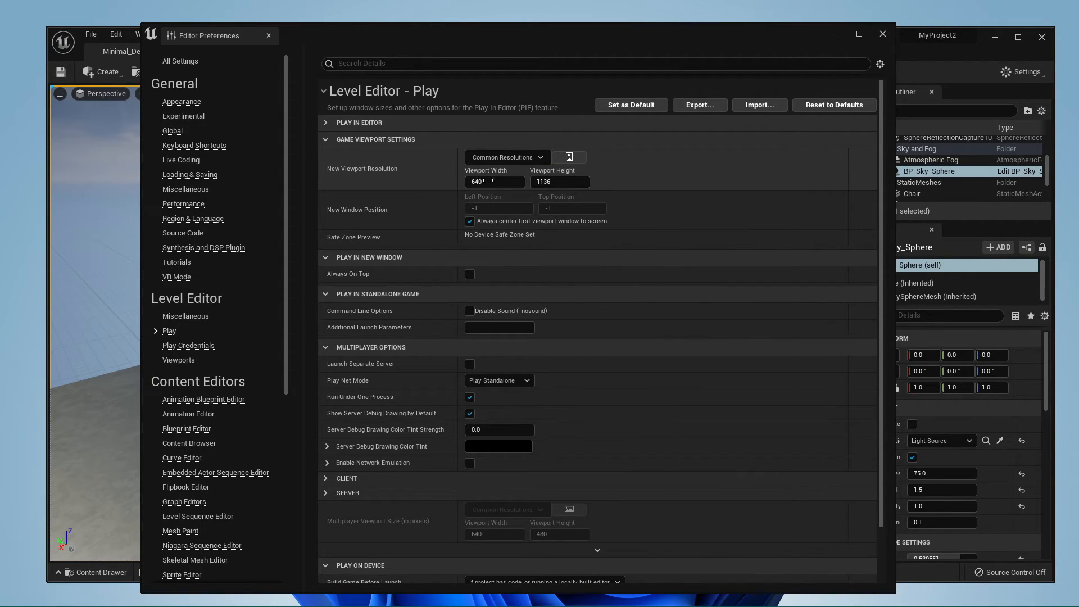
pyautogui.click(508, 157)
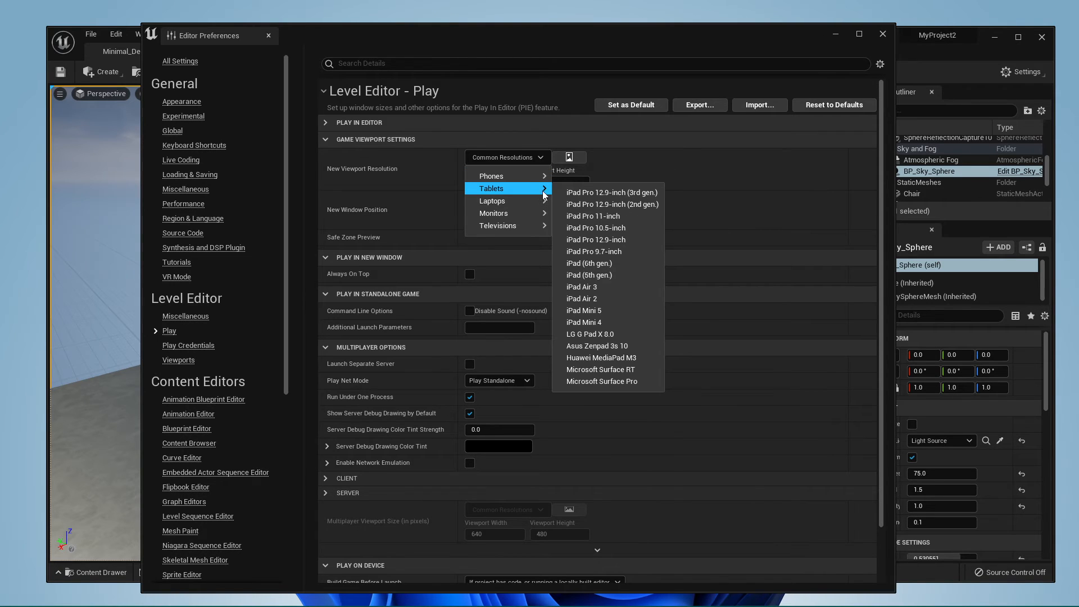